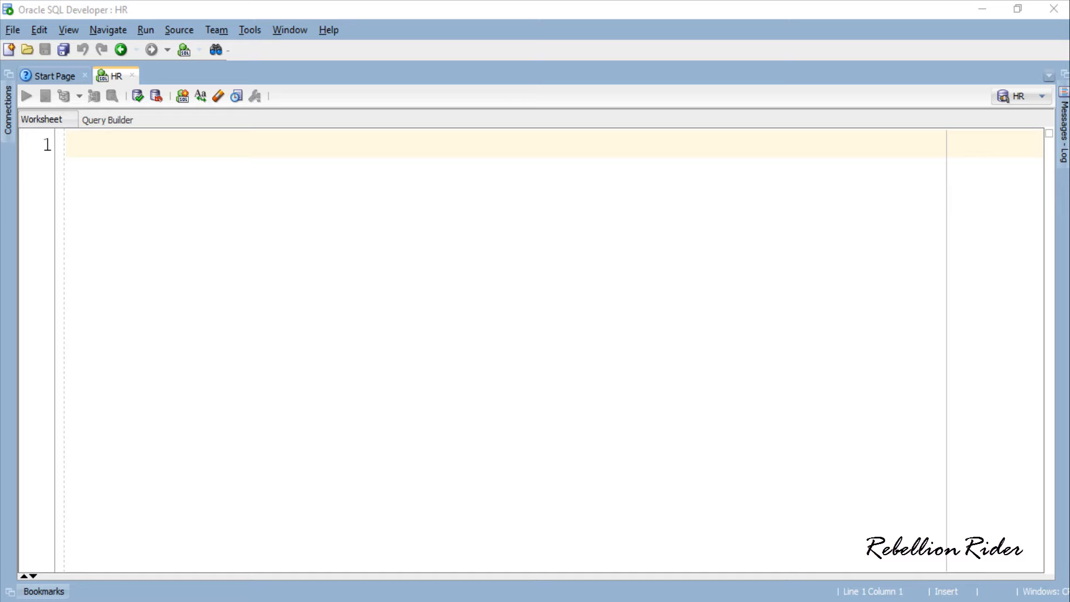
# Step: Declare var_dividend NUMBER := 24, var_divisor NUMBER := 0, var_result NUMBER, and ex_DivZero EXCEPTION
pyautogui.write('DECLARE')
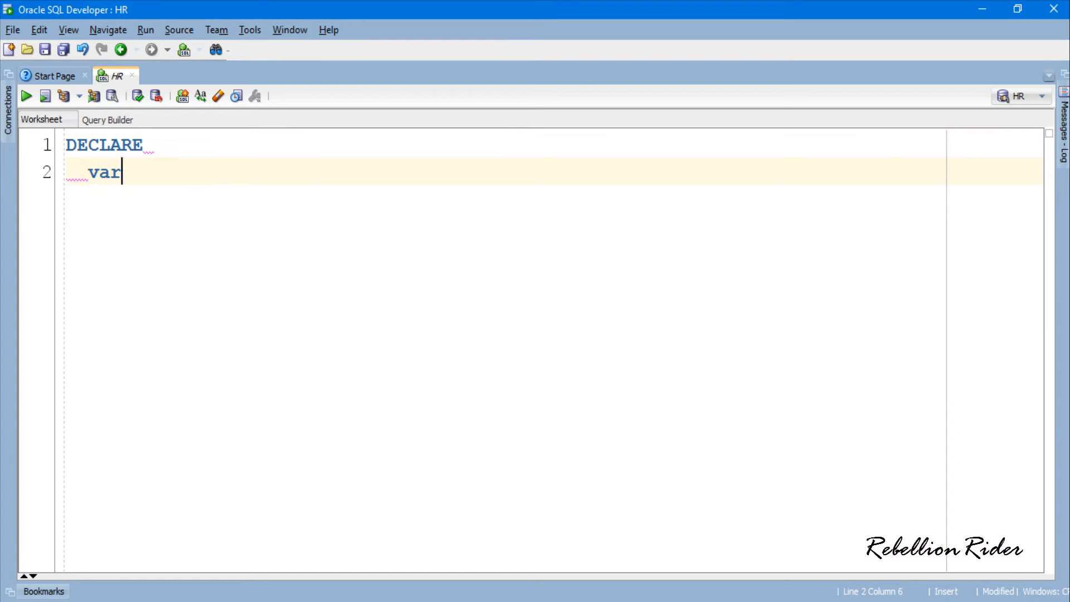
pyautogui.write('_dividend  NUMBER := 25')
pyautogui.write('var_divisor')
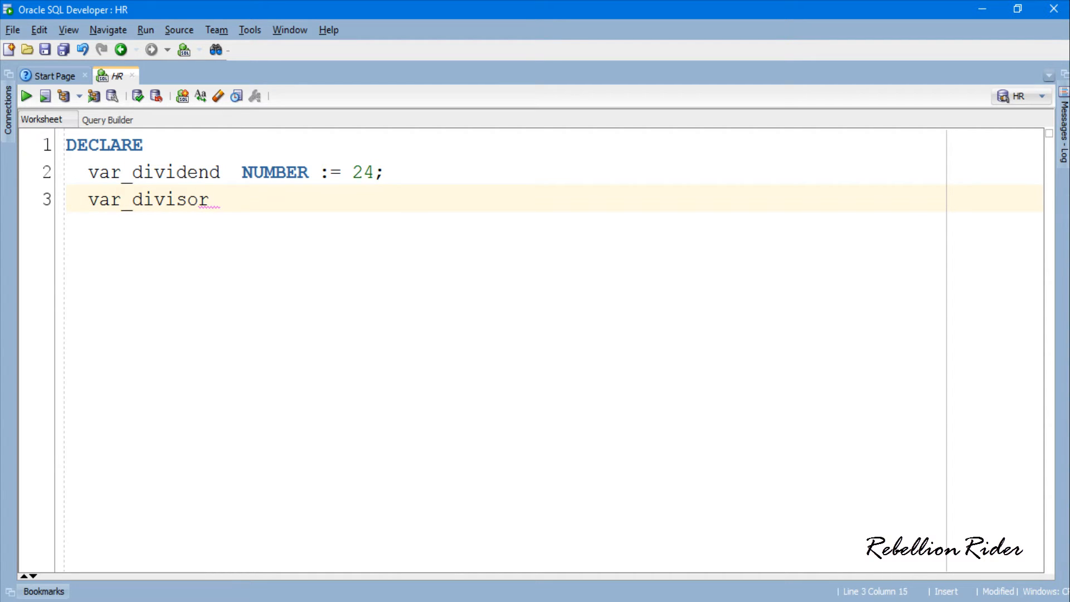
pyautogui.write('NUMBER := 0;')
pyautogui.write('ex_DivZero    EXCEPTIO')
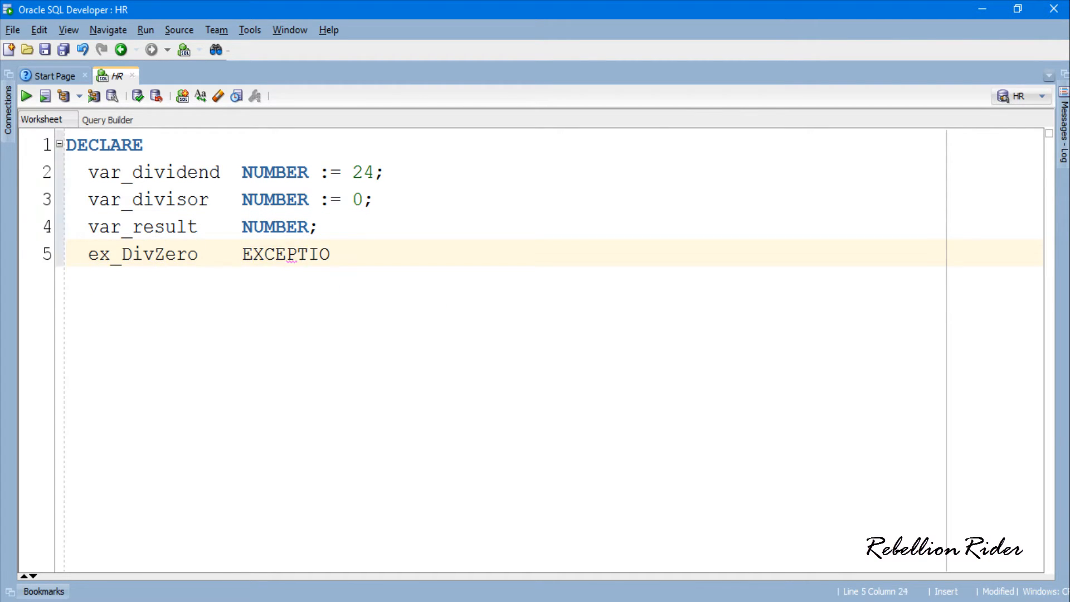
pyautogui.write('N;')
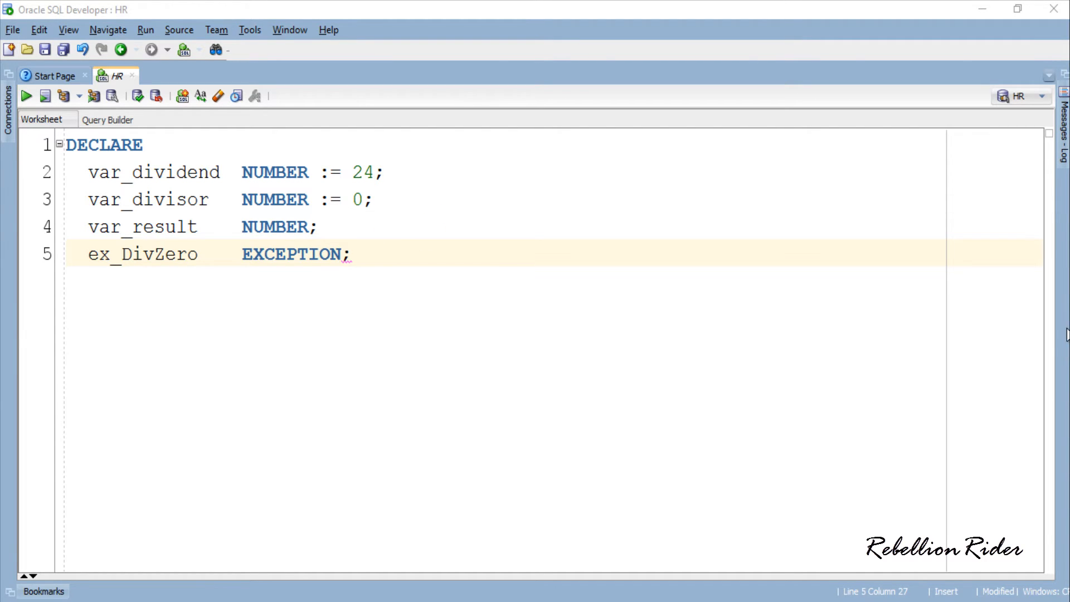
pyautogui.moveTo(1057, 340)
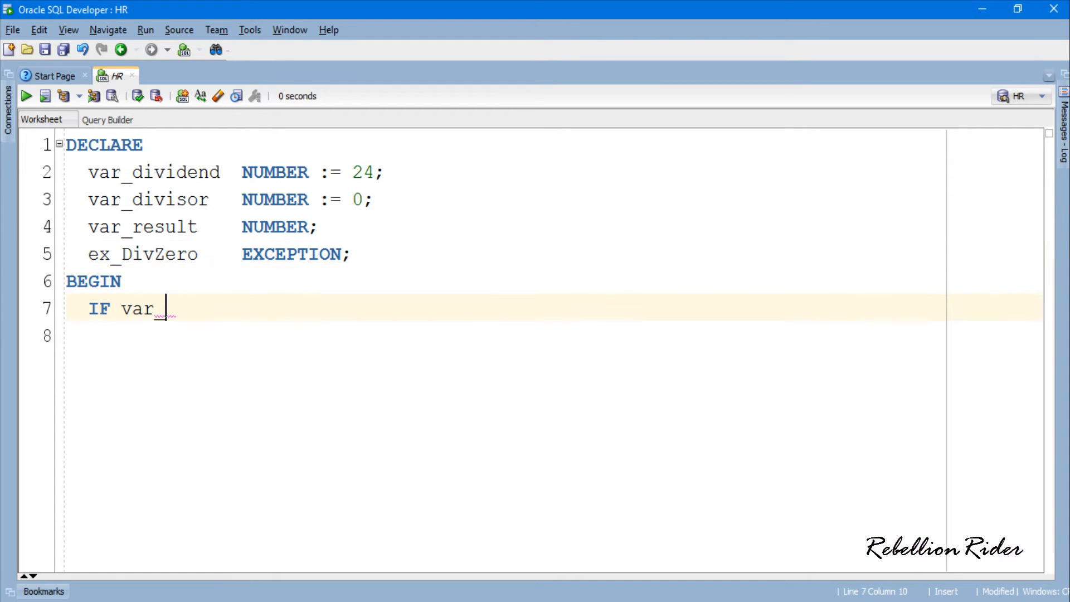
# Step: Write BEGIN with IF var_divisor = 0 THEN RAISE ex_DivZero; END IF;
pyautogui.write('_divisor = 0 THEN')
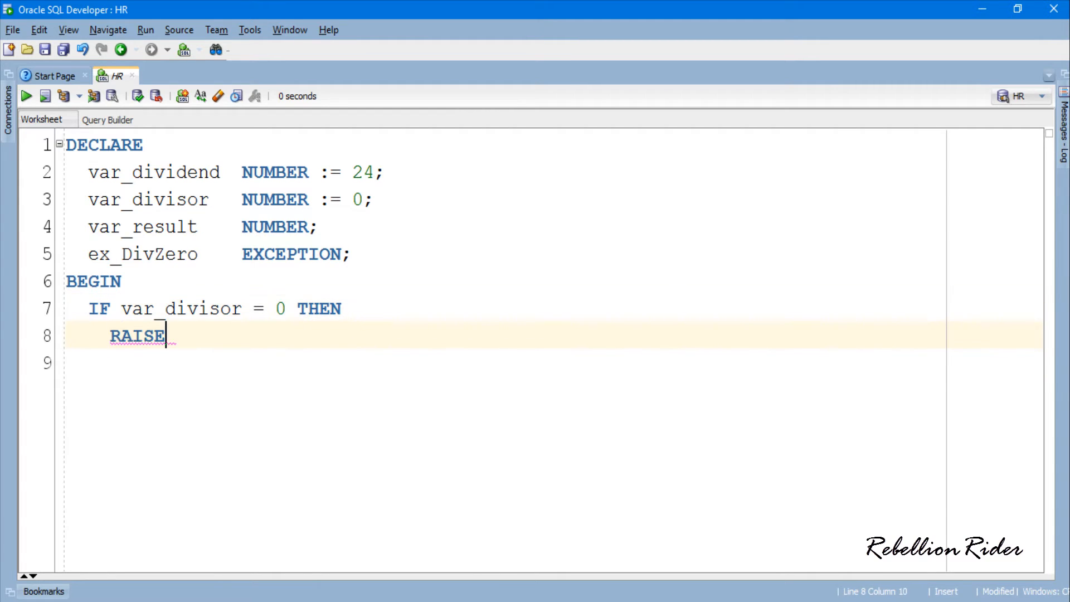
pyautogui.write('ex_DivZero;')
pyautogui.click(549, 363)
pyautogui.write('END IF;')
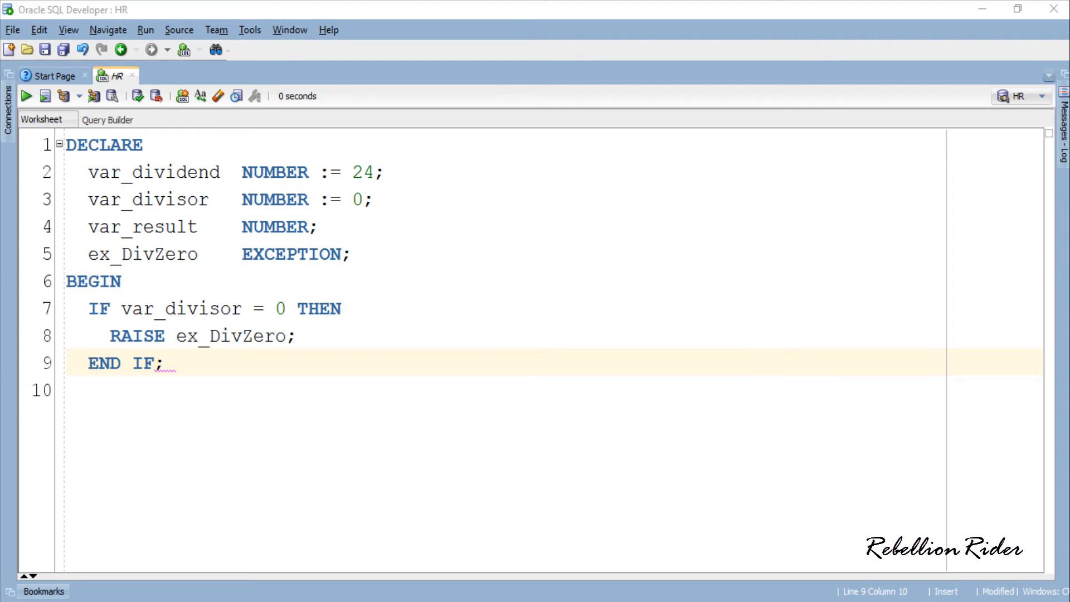
# Step: Add var_result := var_dividend/var_divisor; and DBMS_OUTPUT.PUT_LINE('Result = ' || var_result);
pyautogui.write('var')
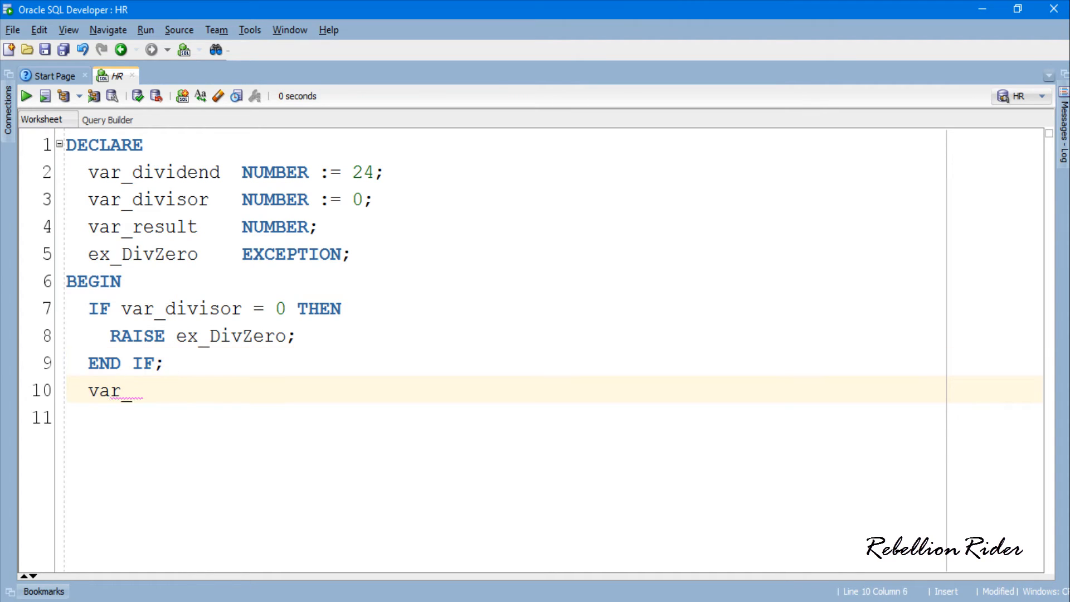
pyautogui.write('_result := var_dividend/var_divisor;')
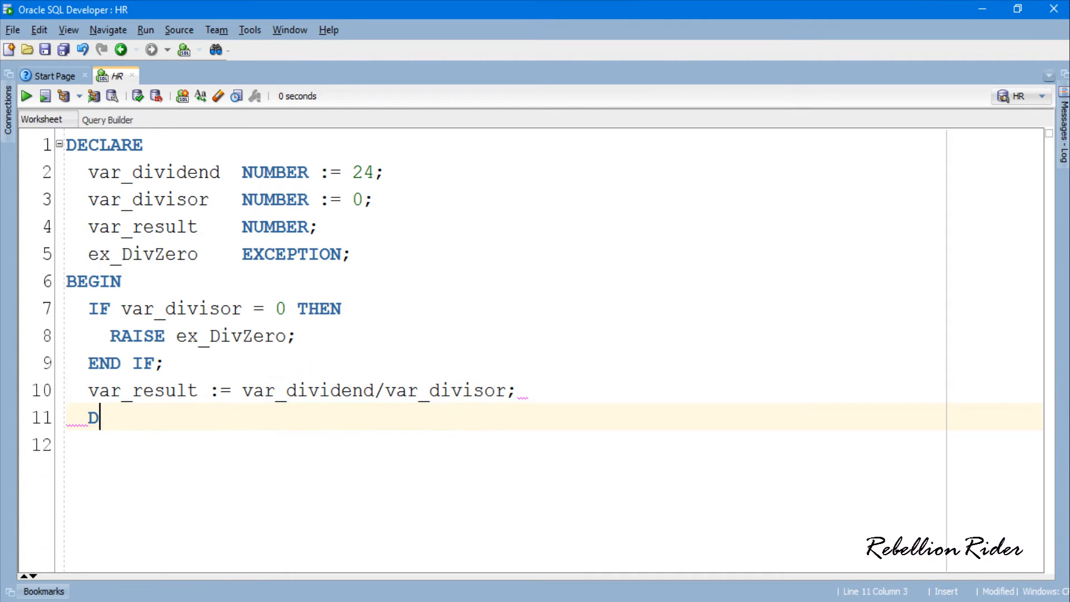
pyautogui.write('BMS_OUTPUT.PUT_LINE (')
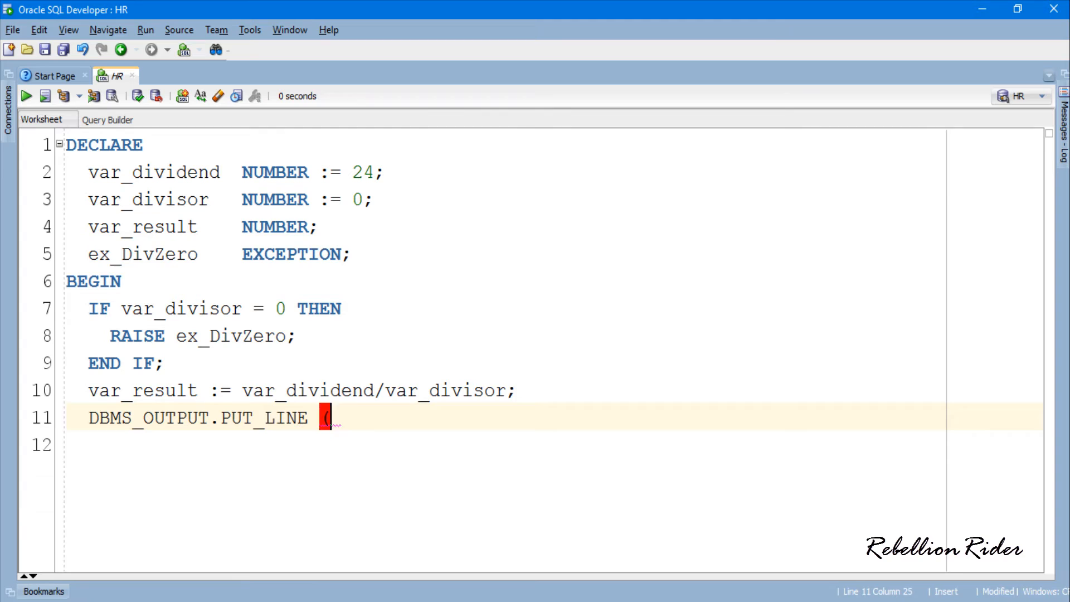
pyautogui.write("'Result = ' || var")
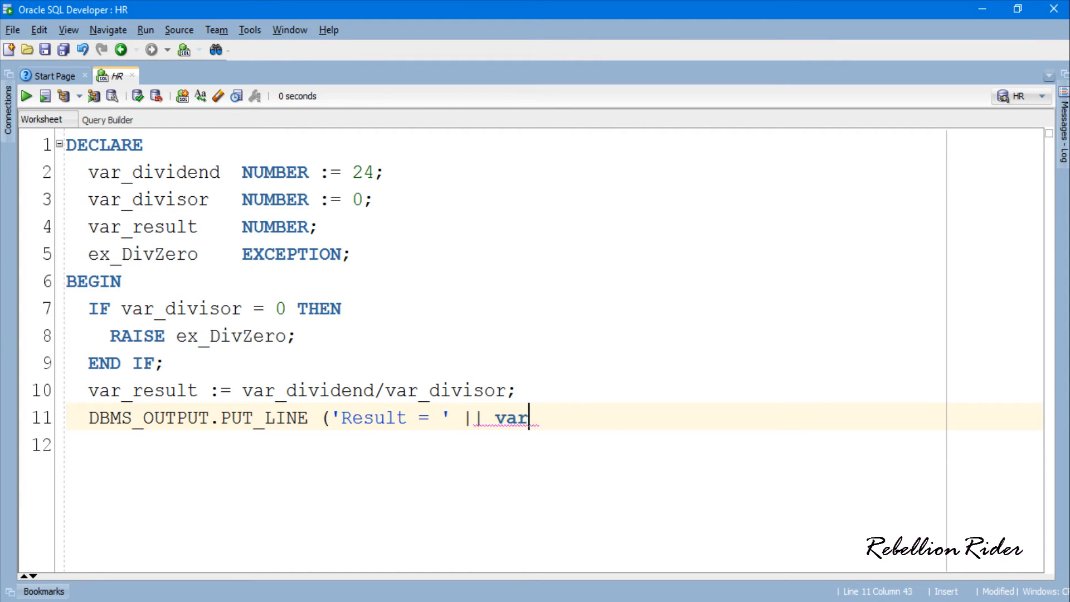
pyautogui.write('_result);')
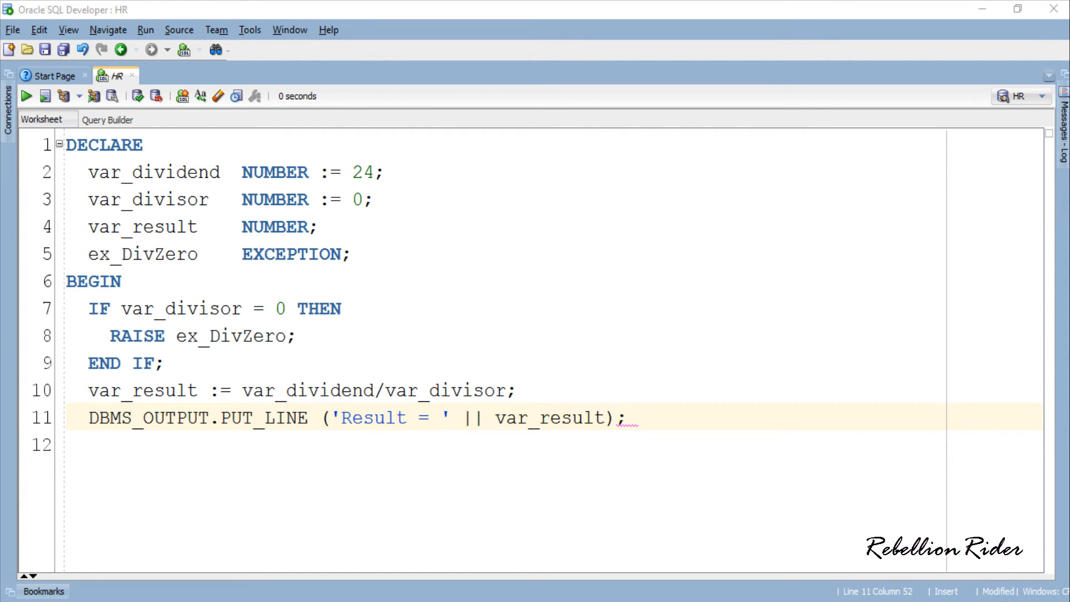
pyautogui.doubleClick(375, 390)
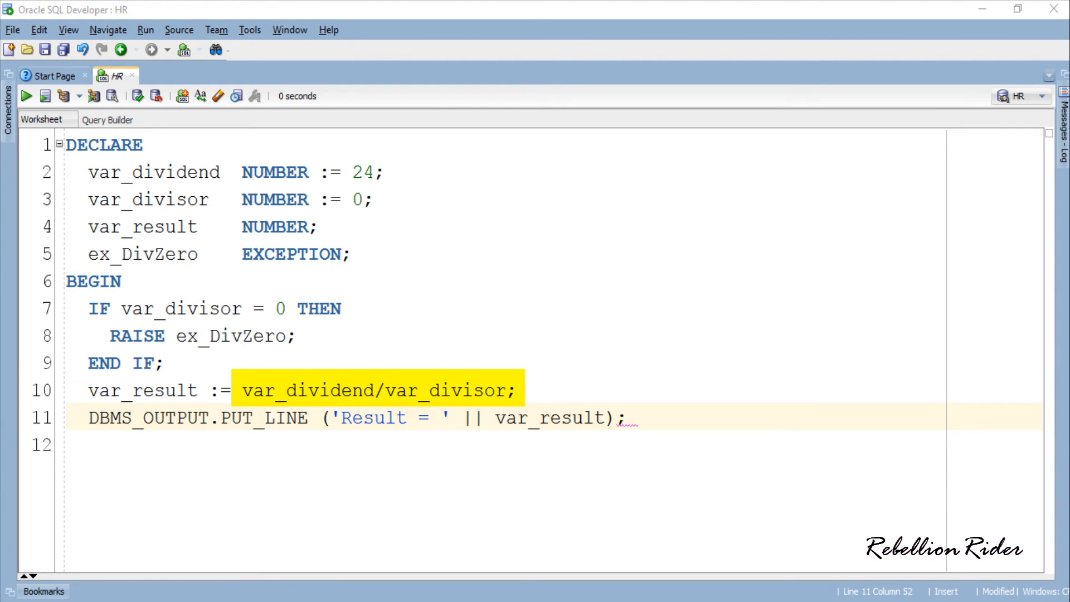
pyautogui.doubleClick(143, 390)
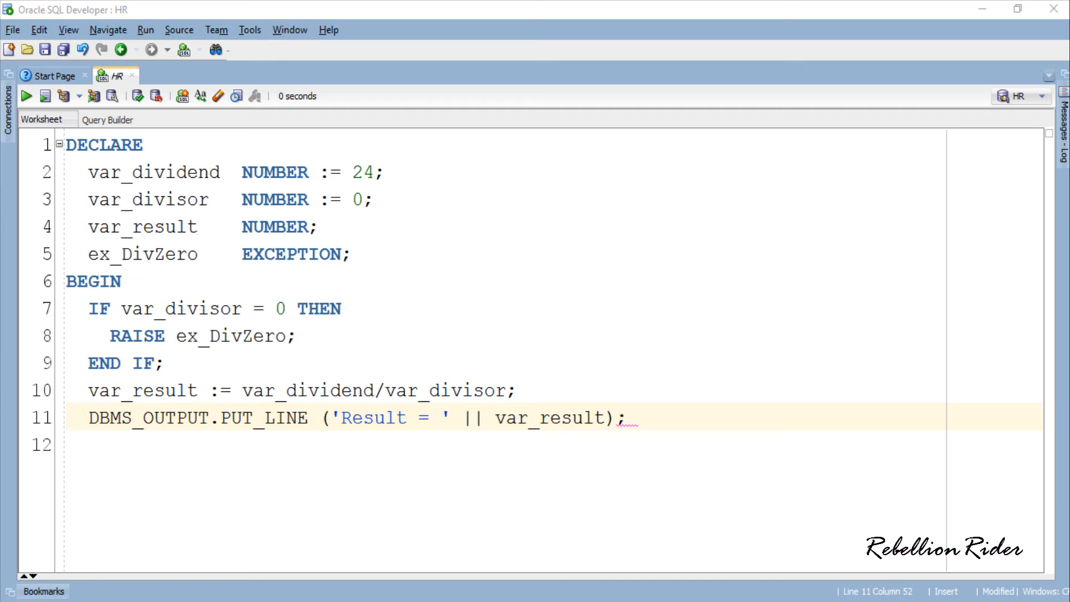
# Step: Add an EXCEPTION WHEN ex_DivZero handler printing 'ERROR ERROR!- Your Divisor Is Zero', then END;
pyautogui.write('E')
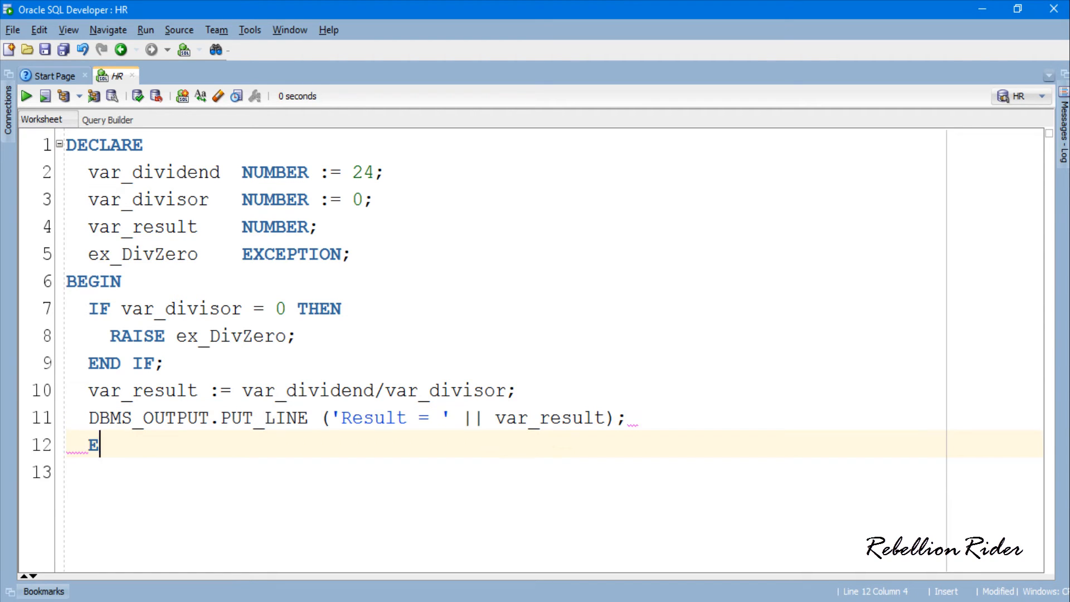
pyautogui.write('XCEPTION WHEN ex_DivZero THEN')
pyautogui.click(554, 472)
pyautogui.write('DBMS_OUTPUT.PUT')
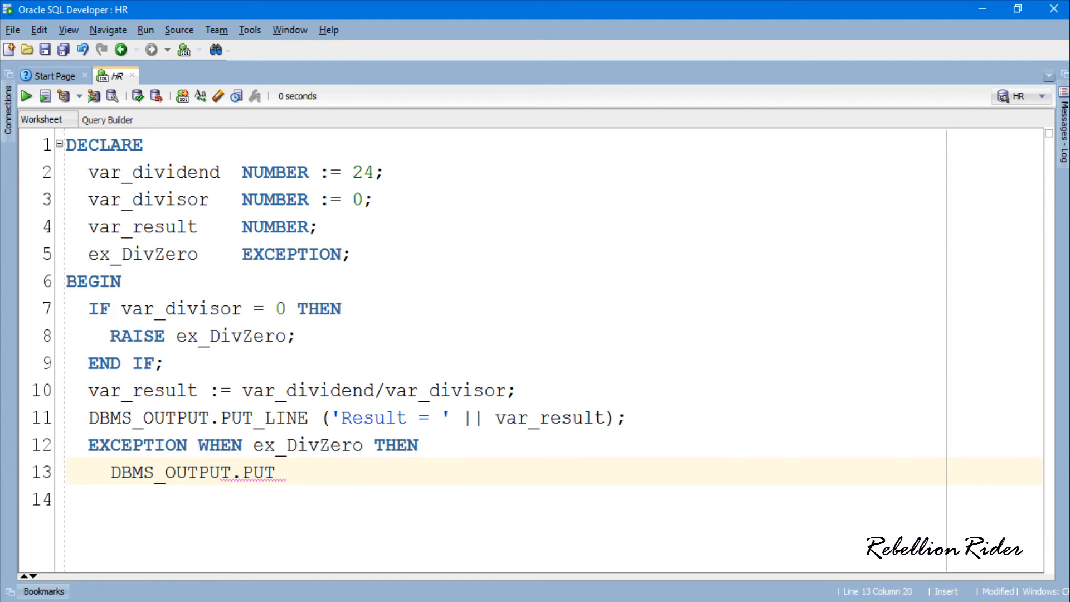
pyautogui.write("_LINE ('ERROR ERROR")
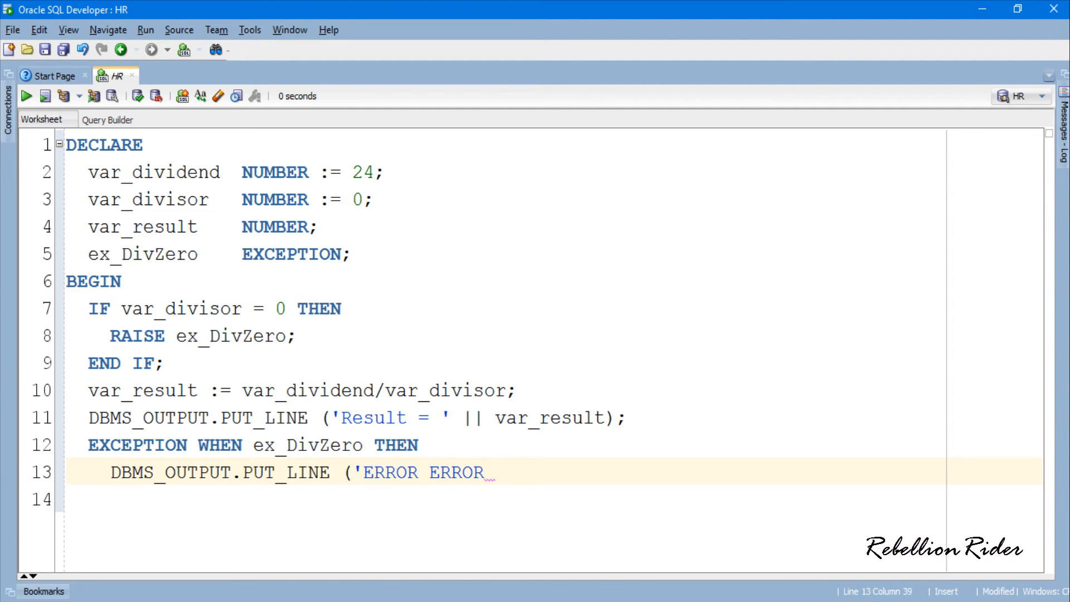
pyautogui.write('!- Your Divisor Is Ze')
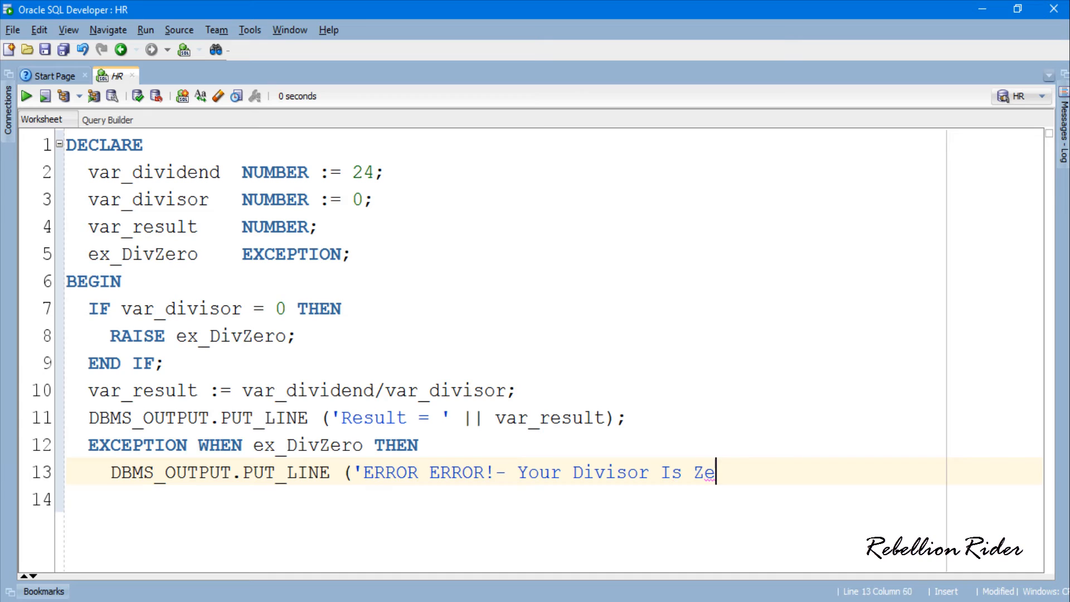
pyautogui.write("ro');")
pyautogui.write('END;')
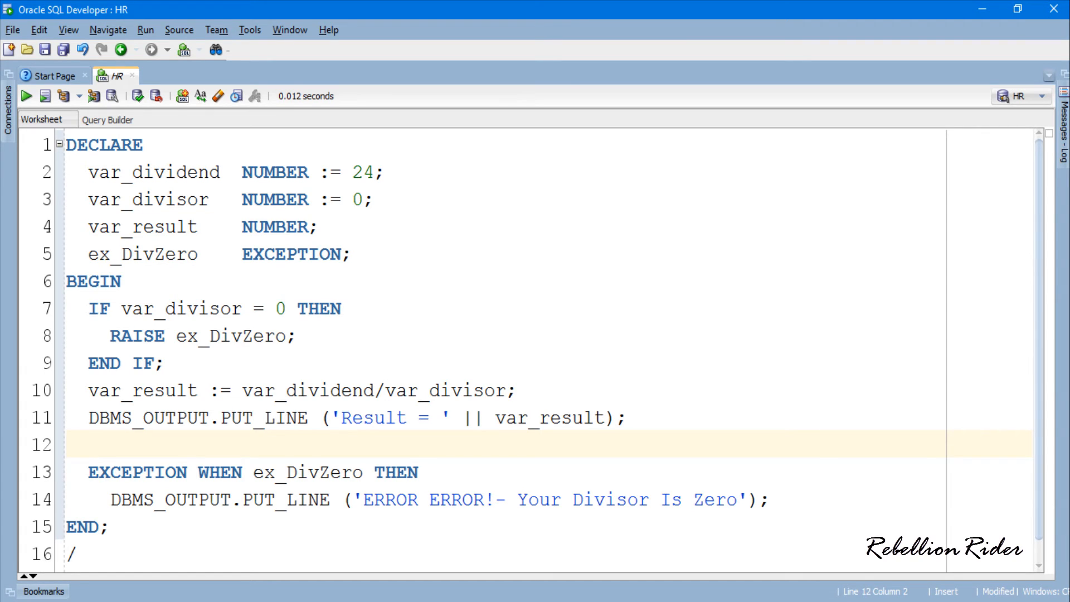
pyautogui.click(77, 444)
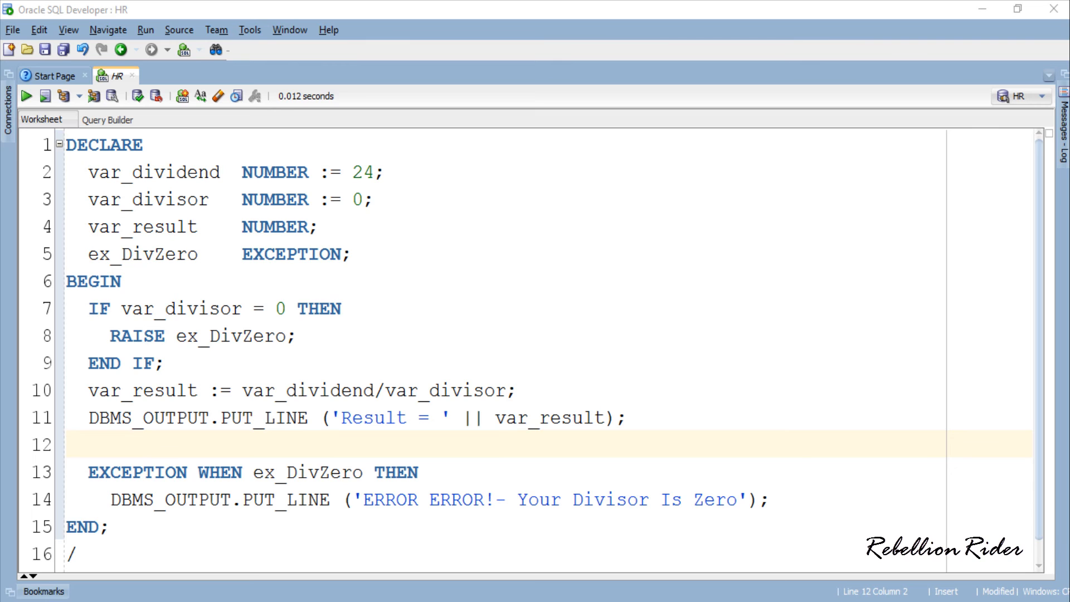
# Step: Run the block, see 'ERROR ERROR!- Your Divisor Is Zero', then close Script Output
pyautogui.click(119, 280)
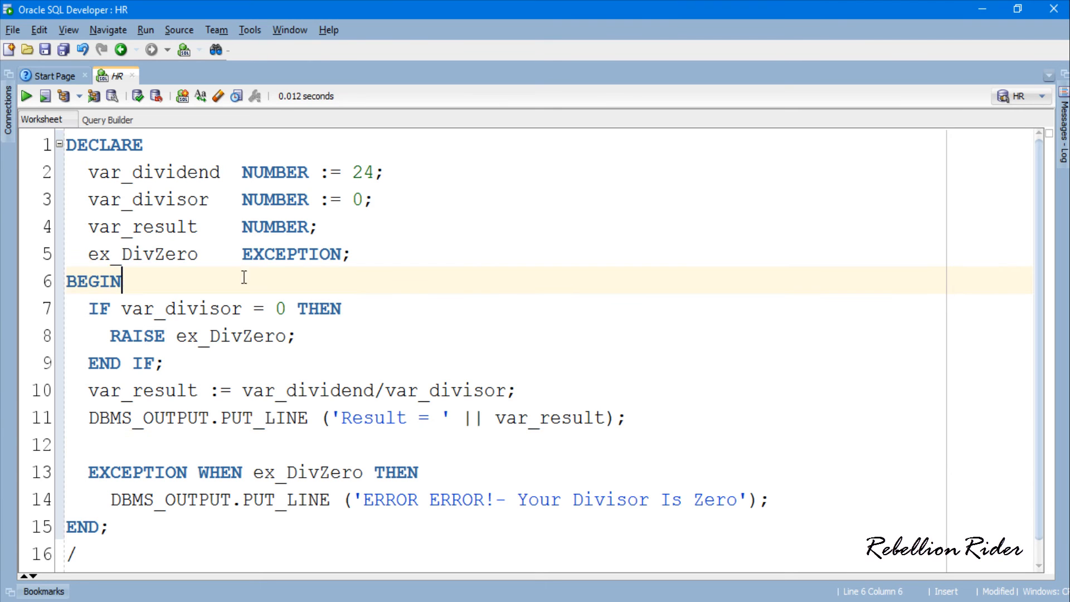
pyautogui.click(45, 96)
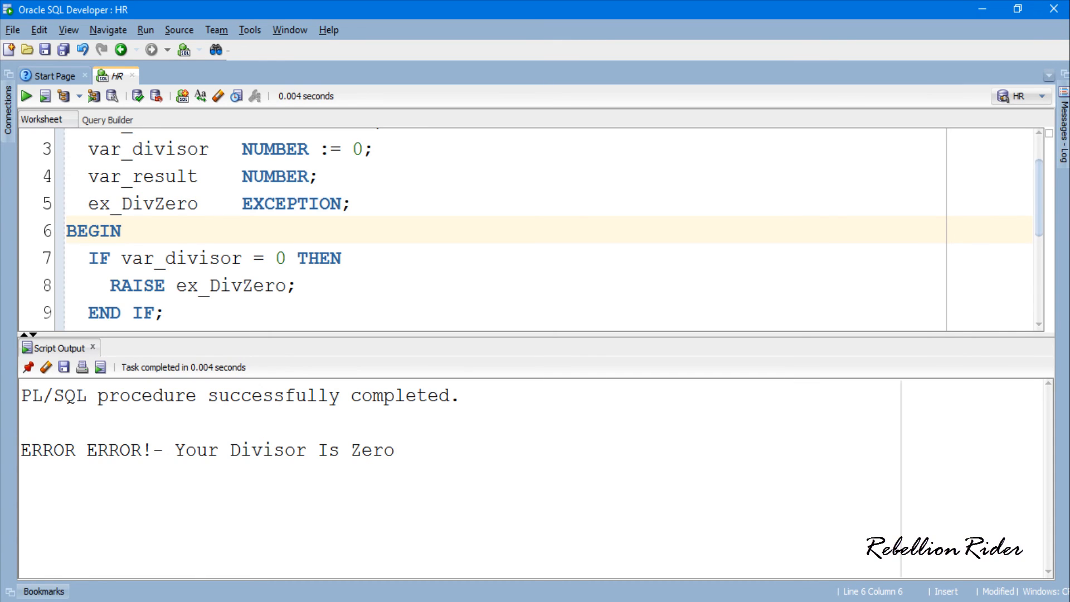
pyautogui.click(121, 231)
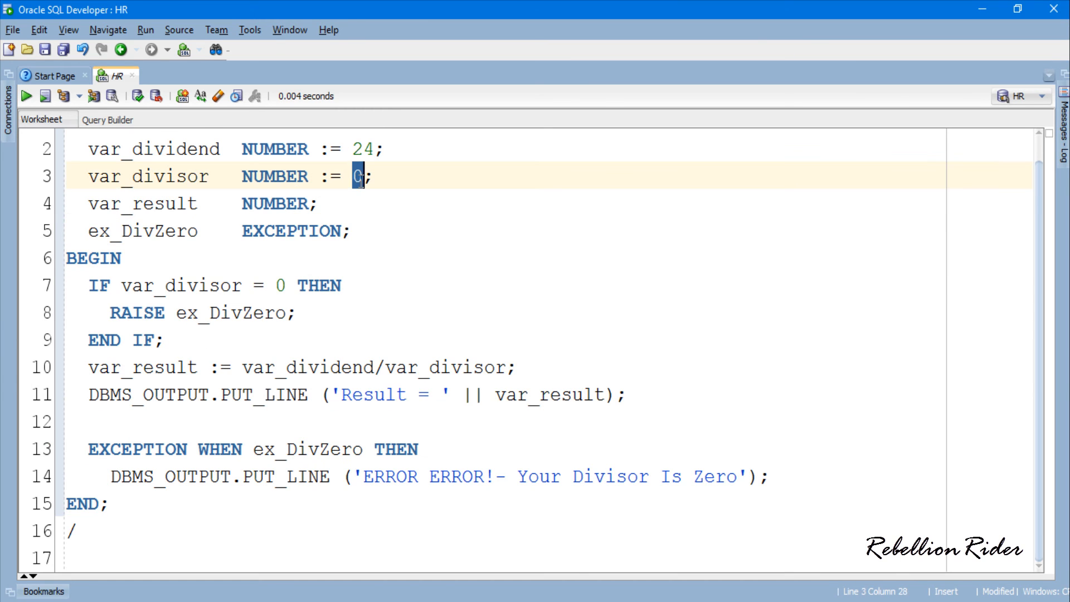
# Step: Change var_divisor from 0 to 8 and rerun the script to get Result = 3
pyautogui.write('8')
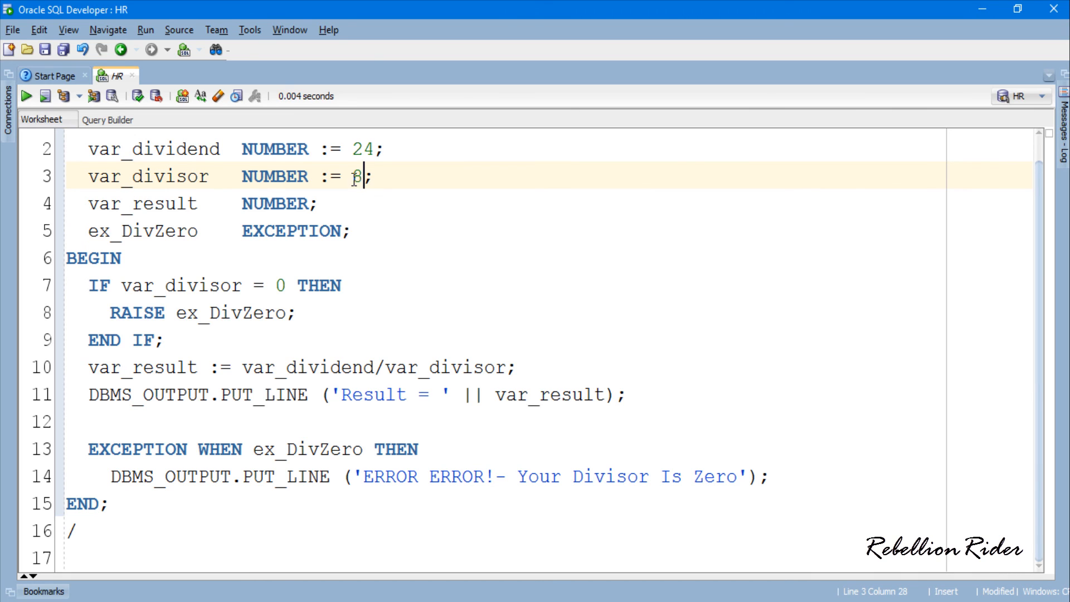
pyautogui.click(43, 95)
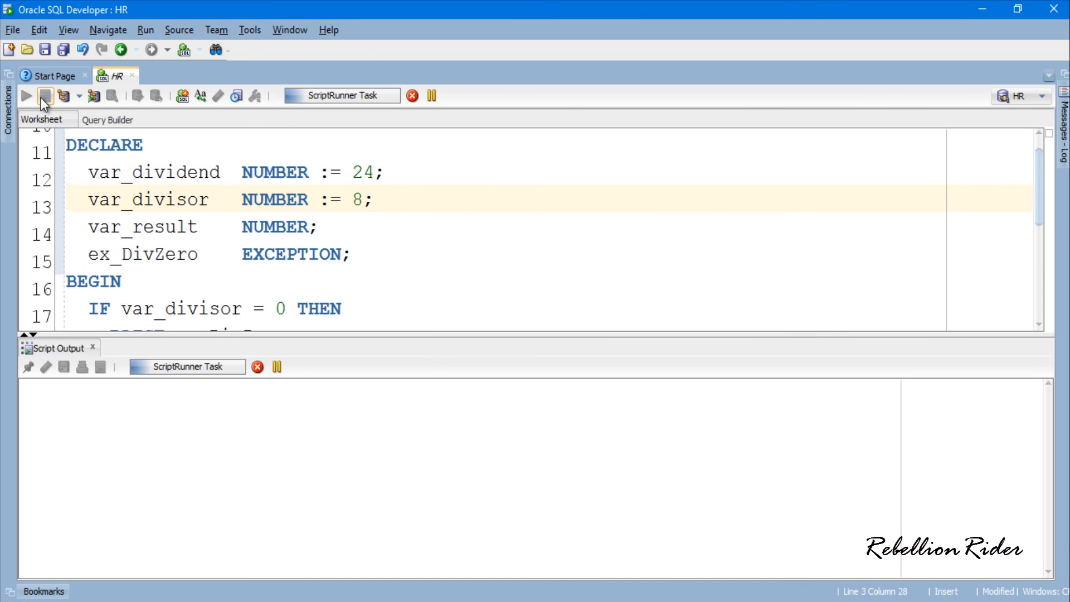
pyautogui.click(45, 95)
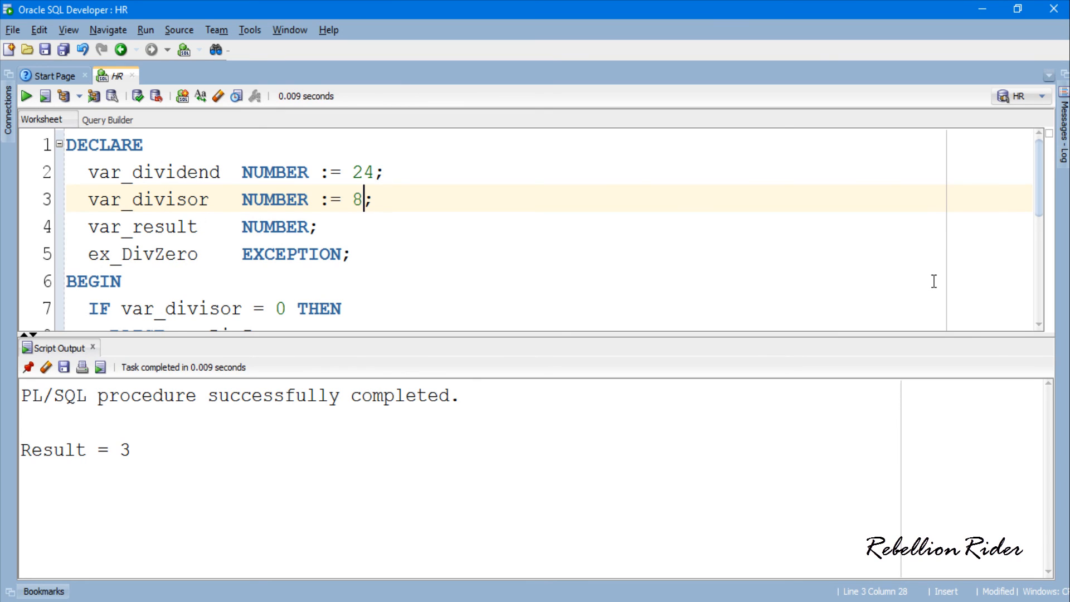